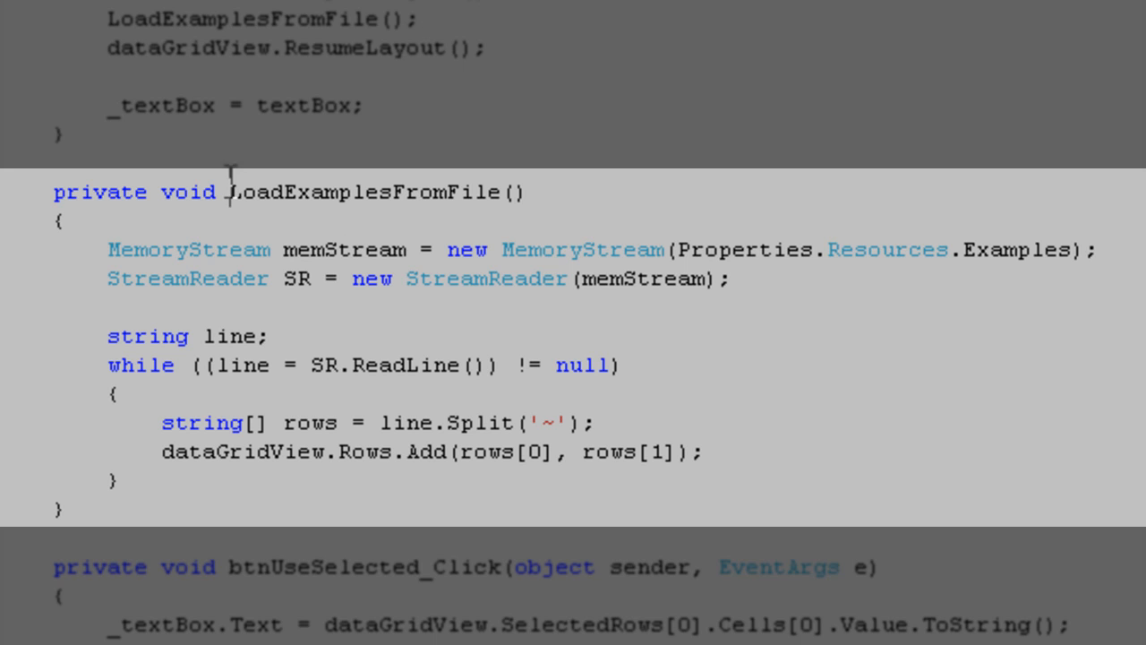
drag(230, 192, 226, 510)
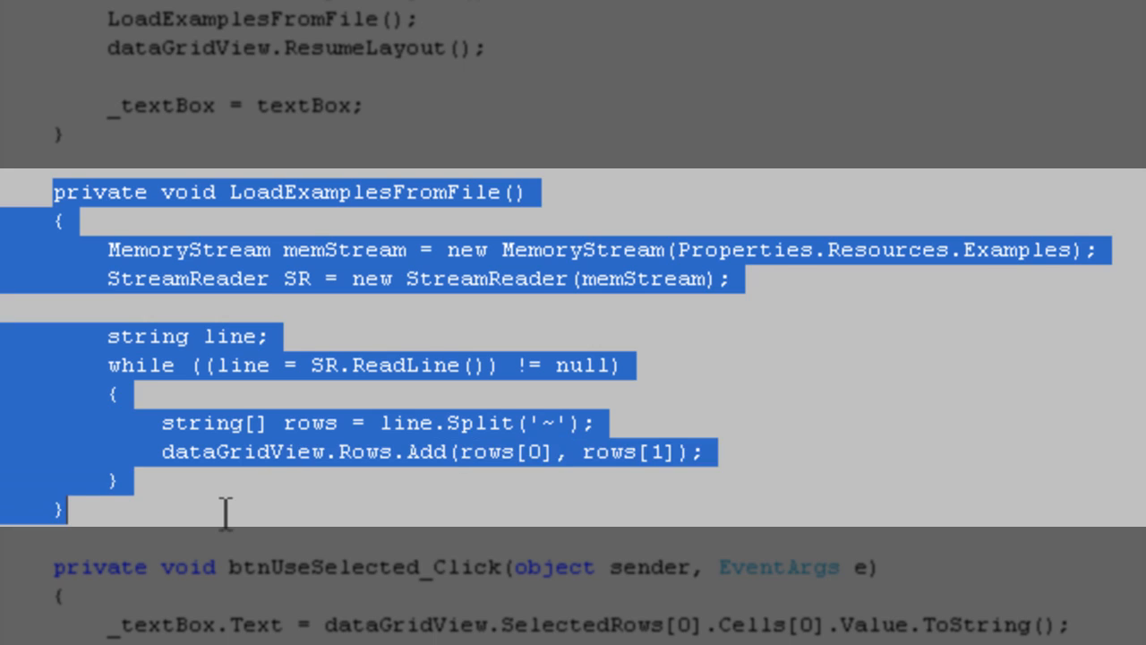
click(108, 248)
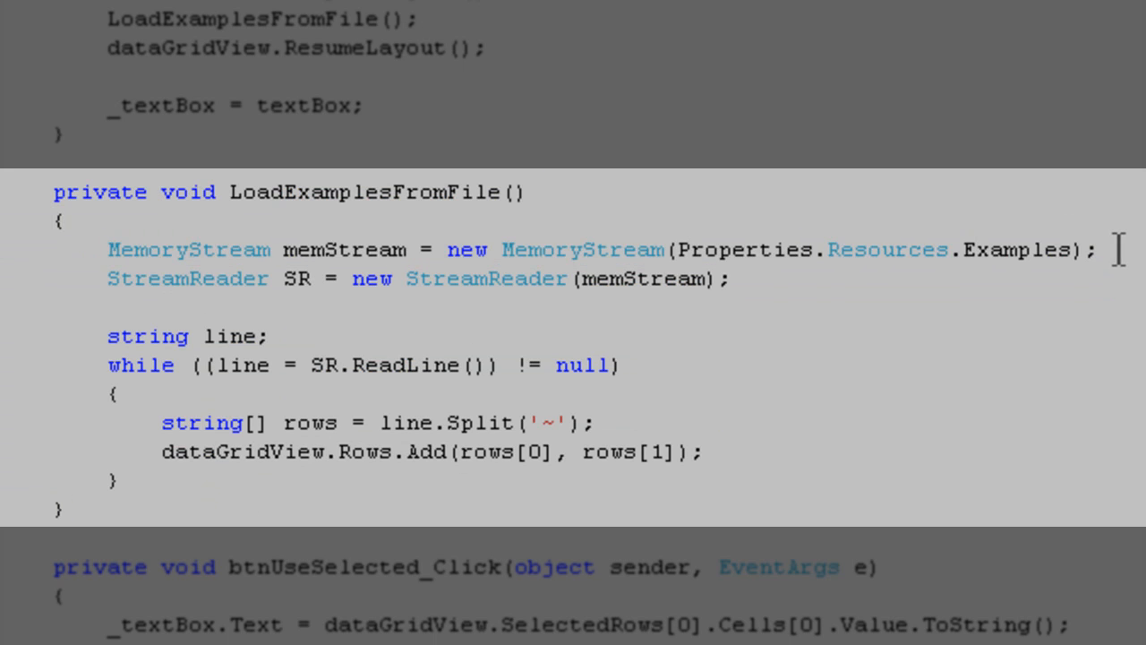
mouse_move(612, 249)
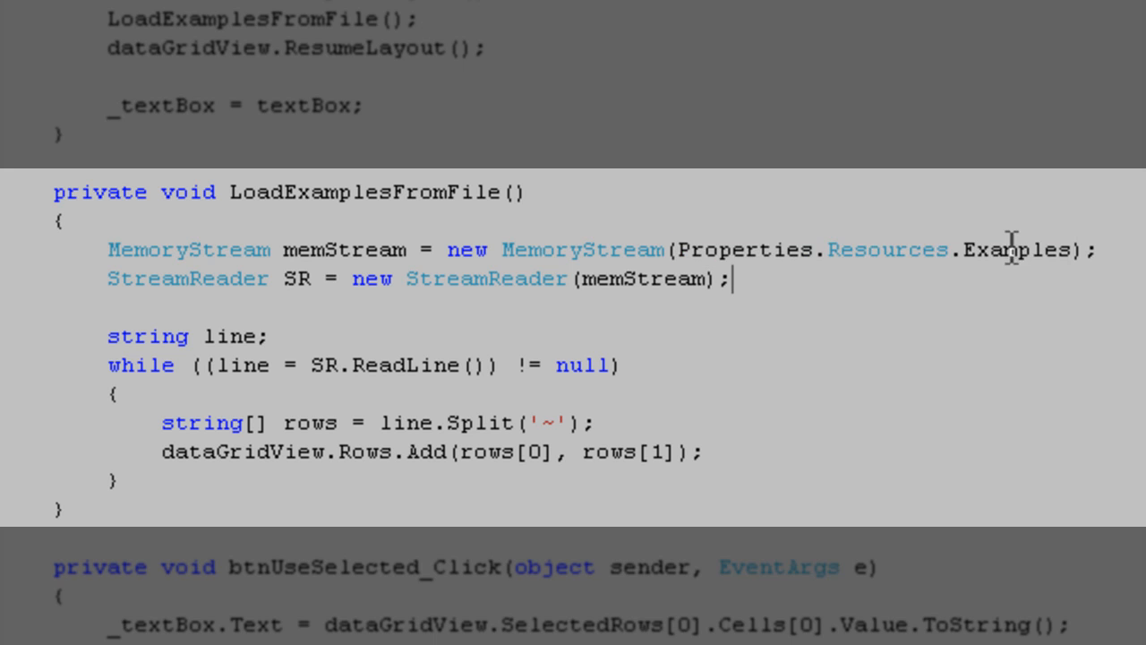
mouse_move(1012, 249)
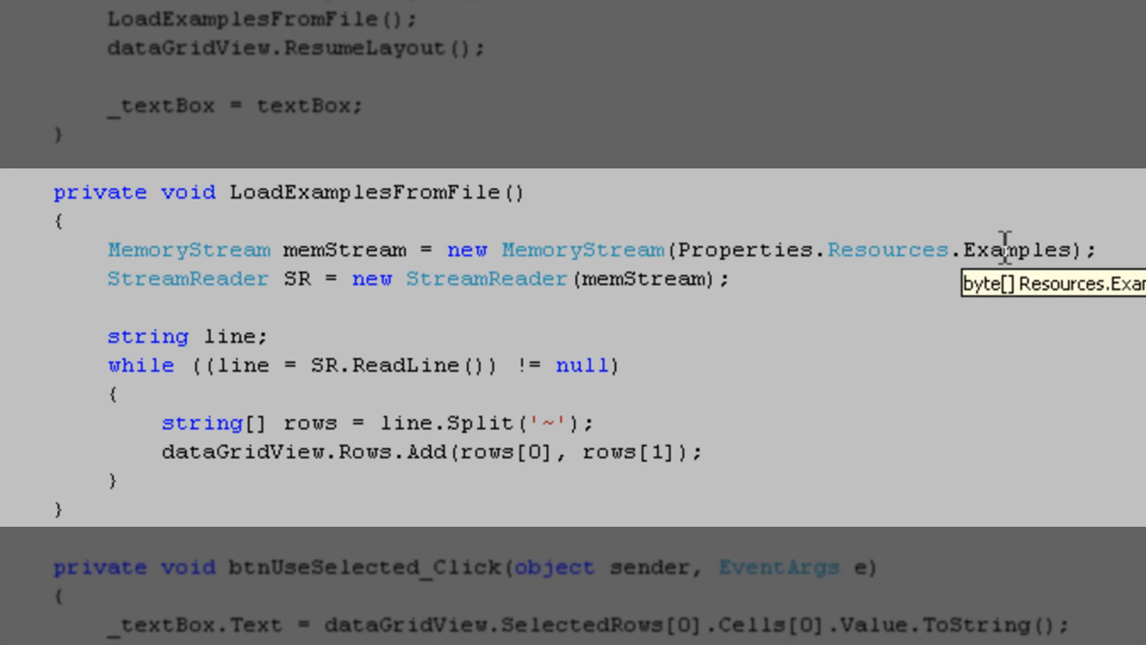
mouse_move(680, 246)
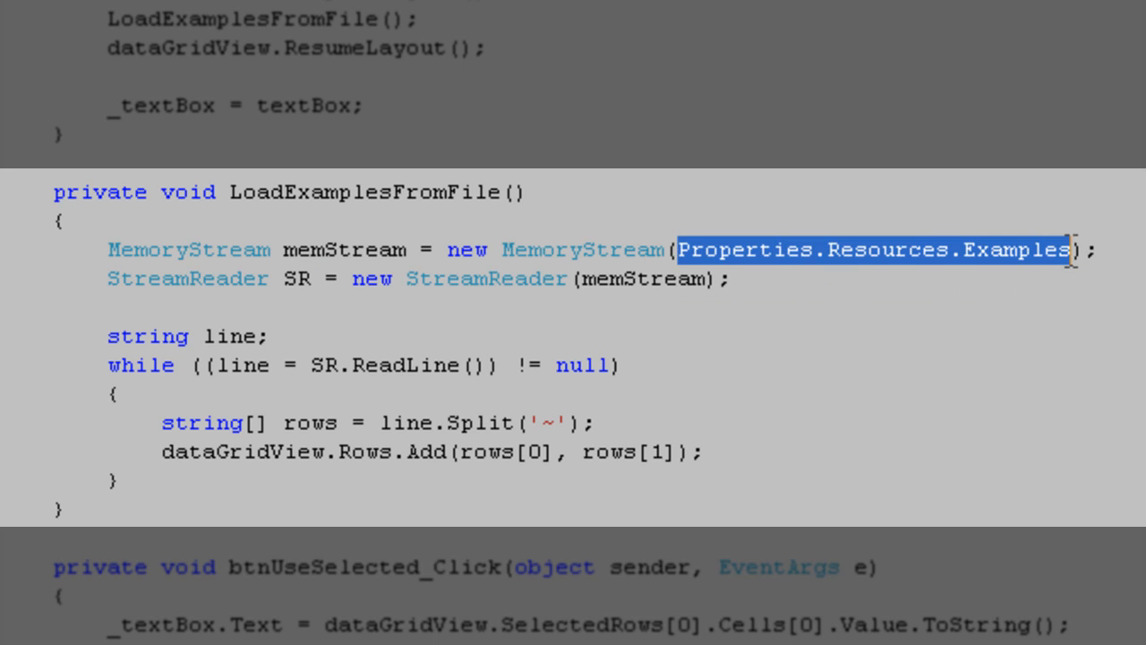
double_click(1016, 250)
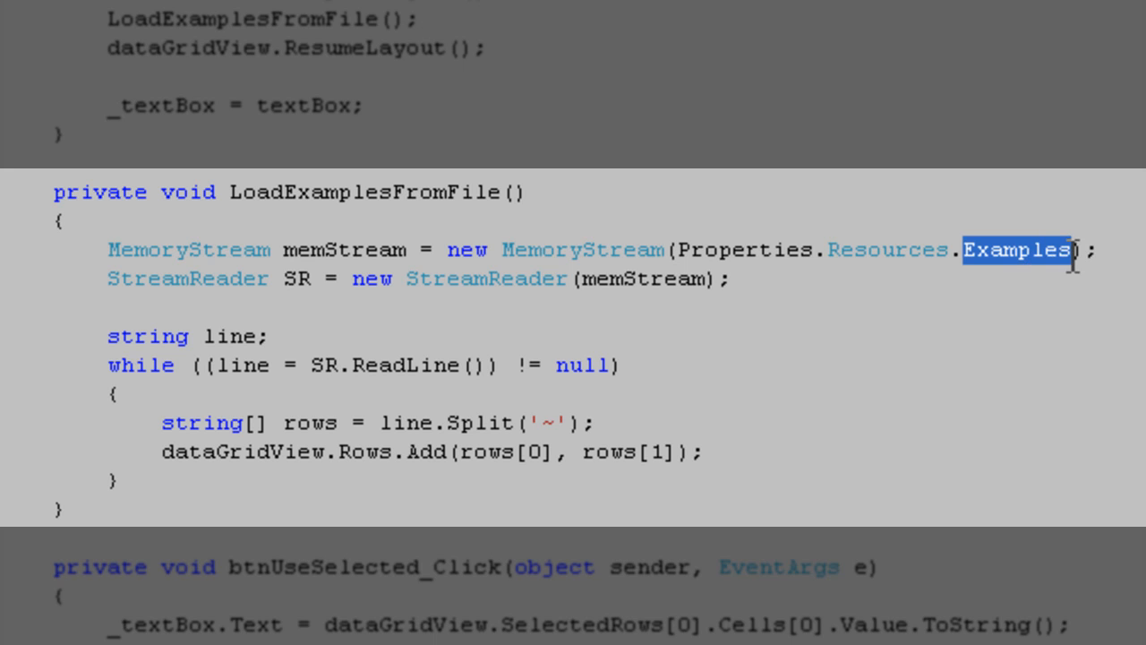
mouse_move(1060, 282)
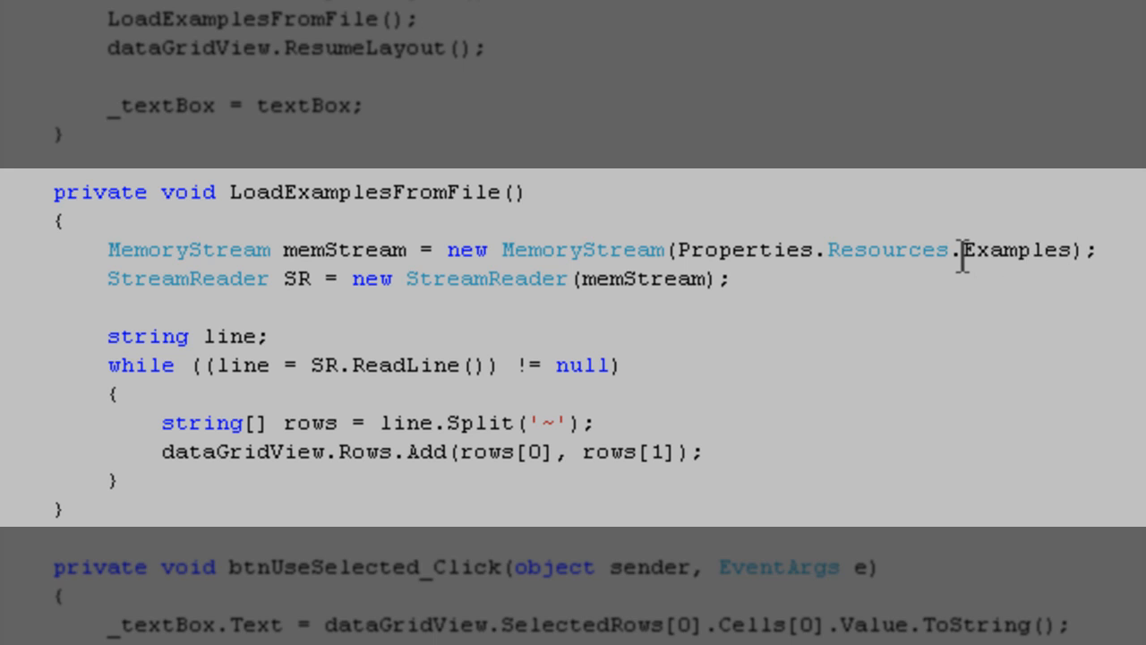
mouse_move(1066, 288)
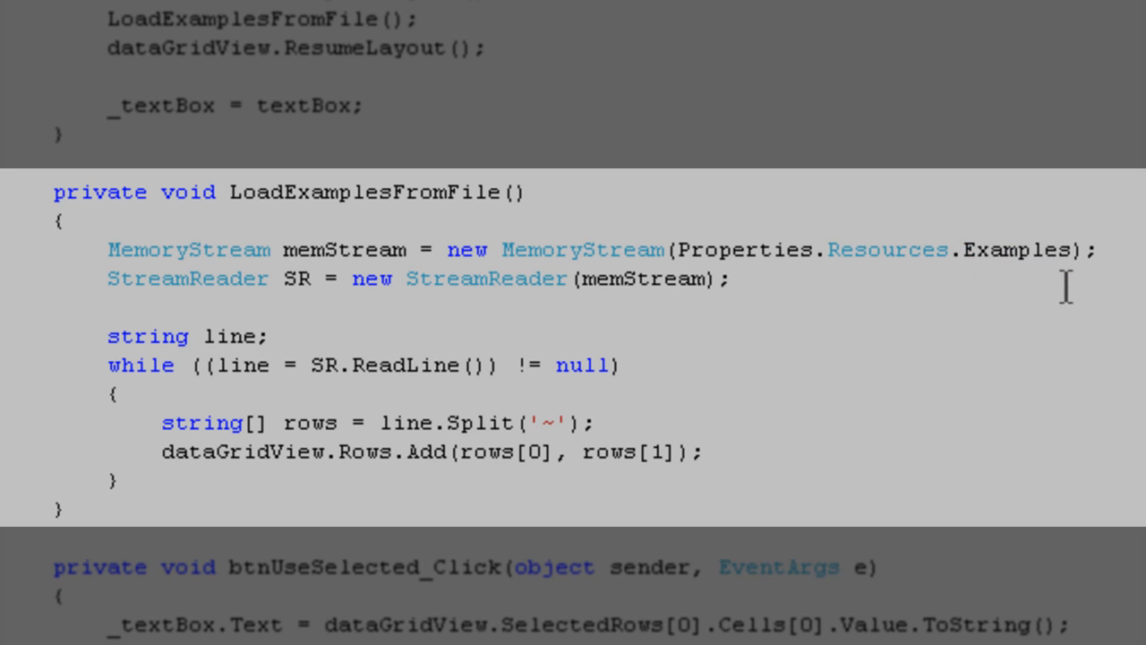
double_click(1013, 249)
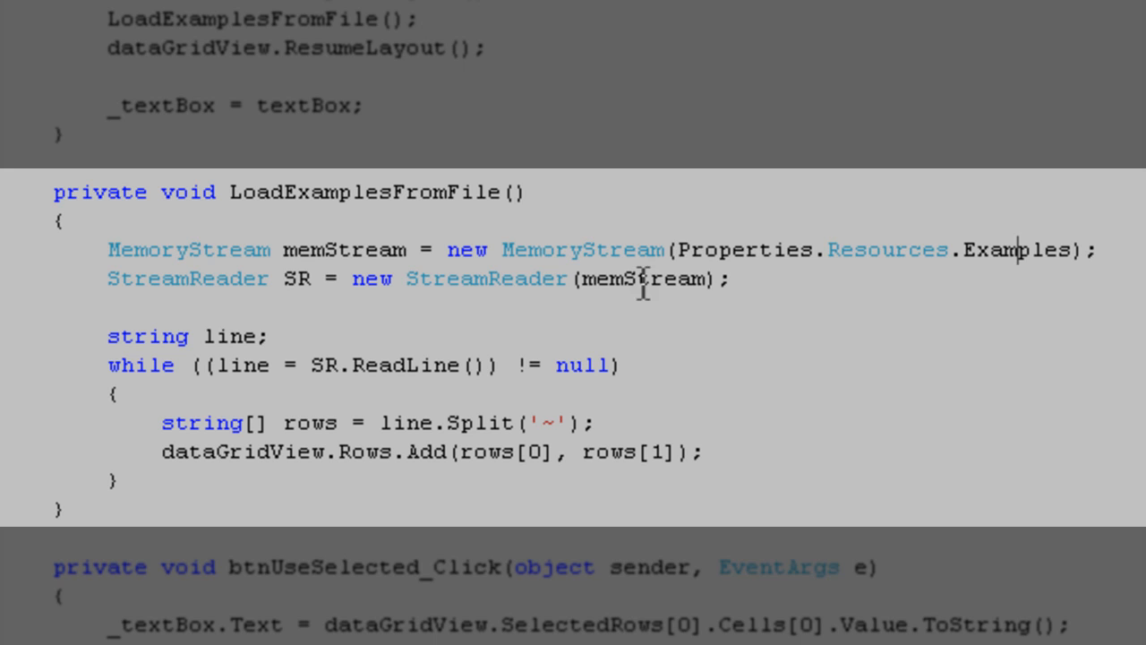
mouse_move(524, 264)
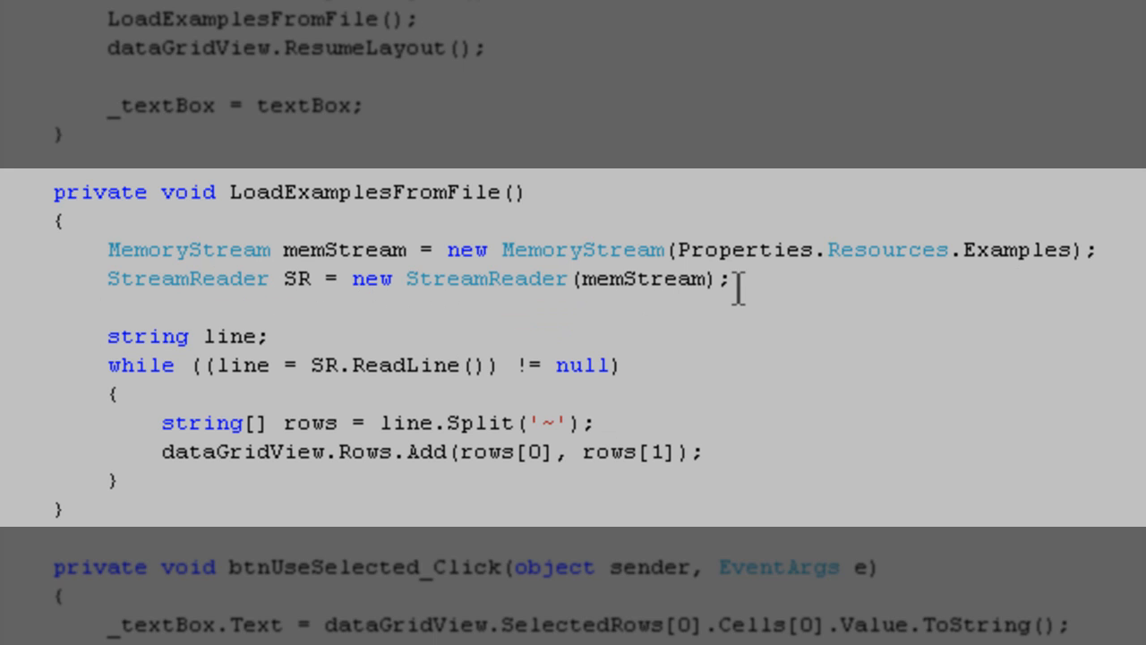
mouse_move(481, 330)
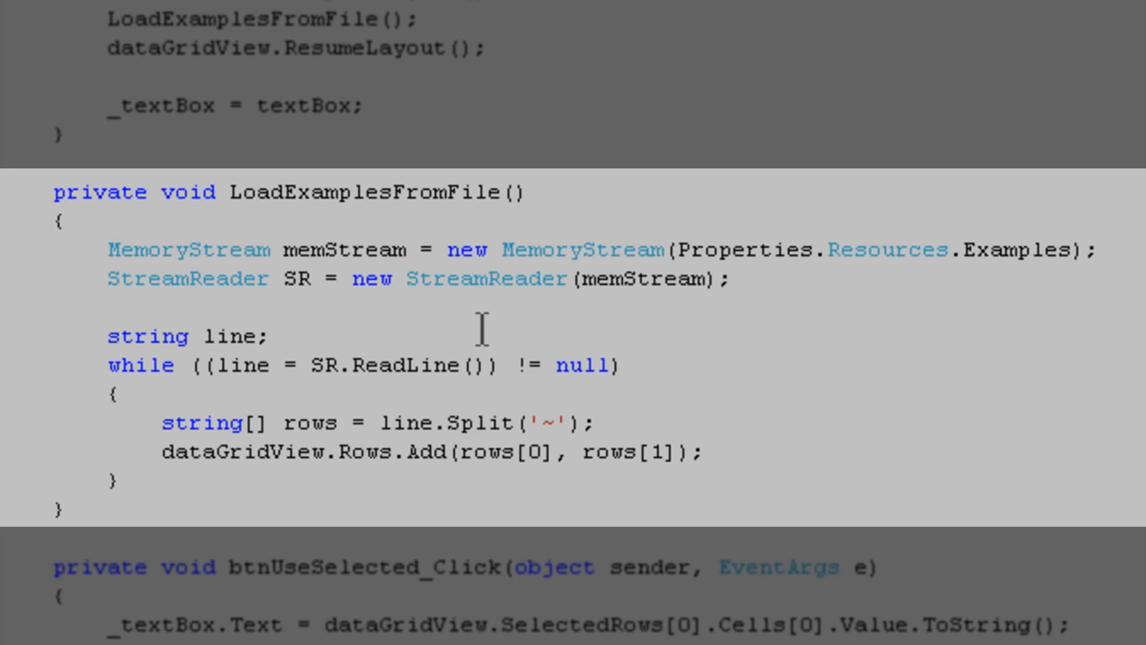
mouse_move(395, 302)
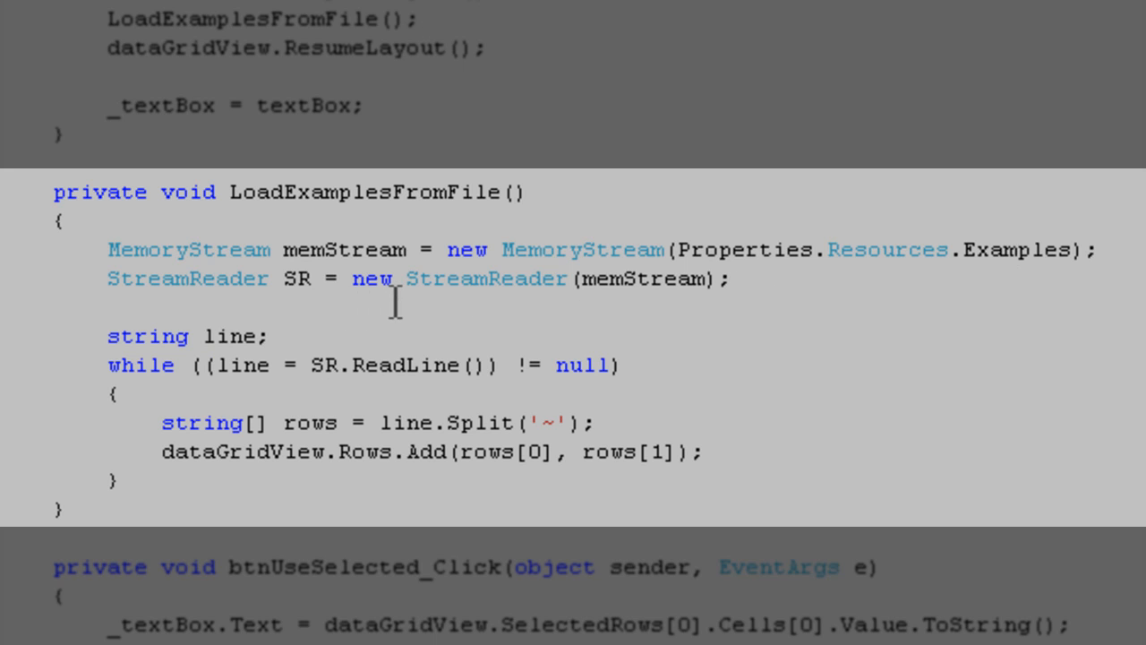
mouse_move(364, 280)
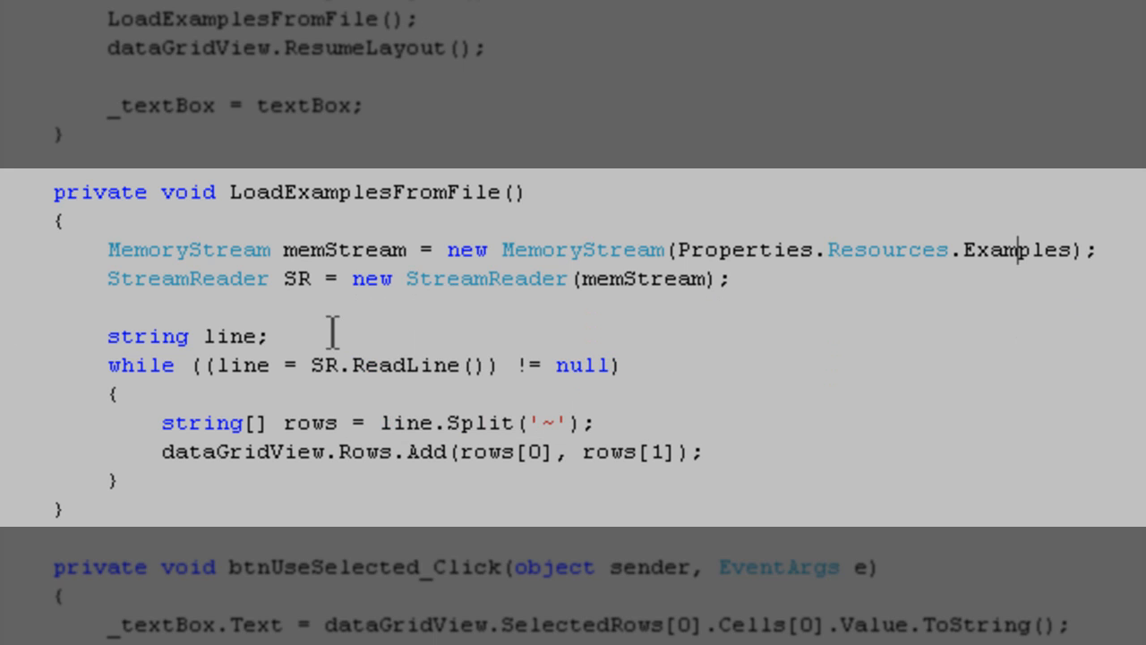
mouse_move(237, 335)
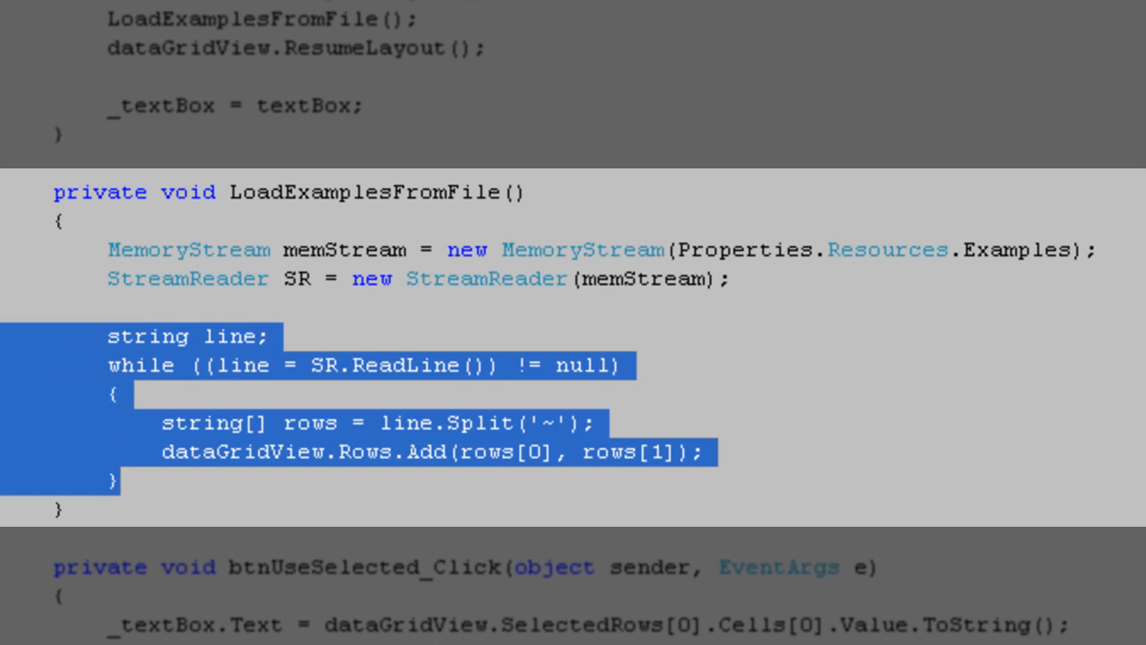
mouse_move(248, 491)
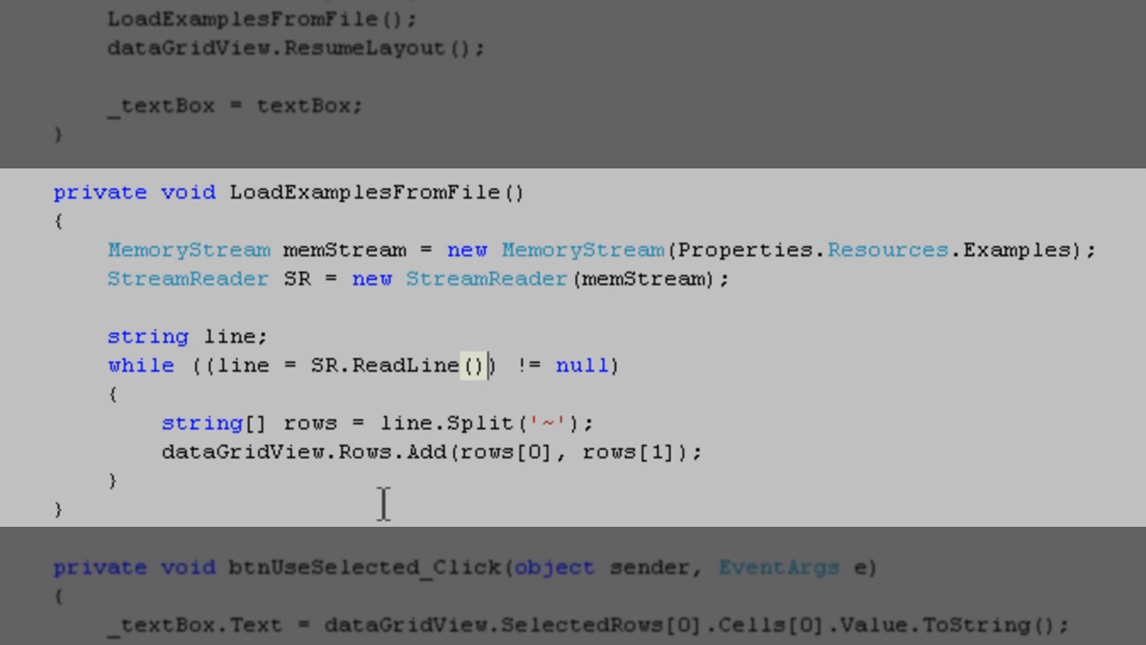
drag(161, 422, 703, 452)
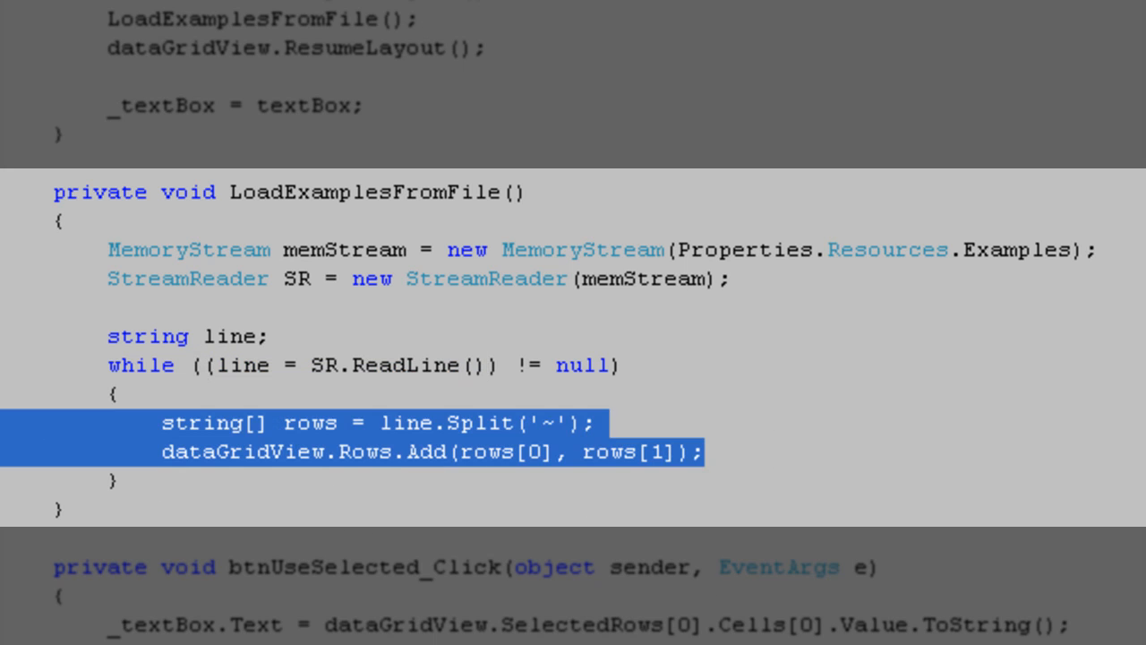
click(551, 423)
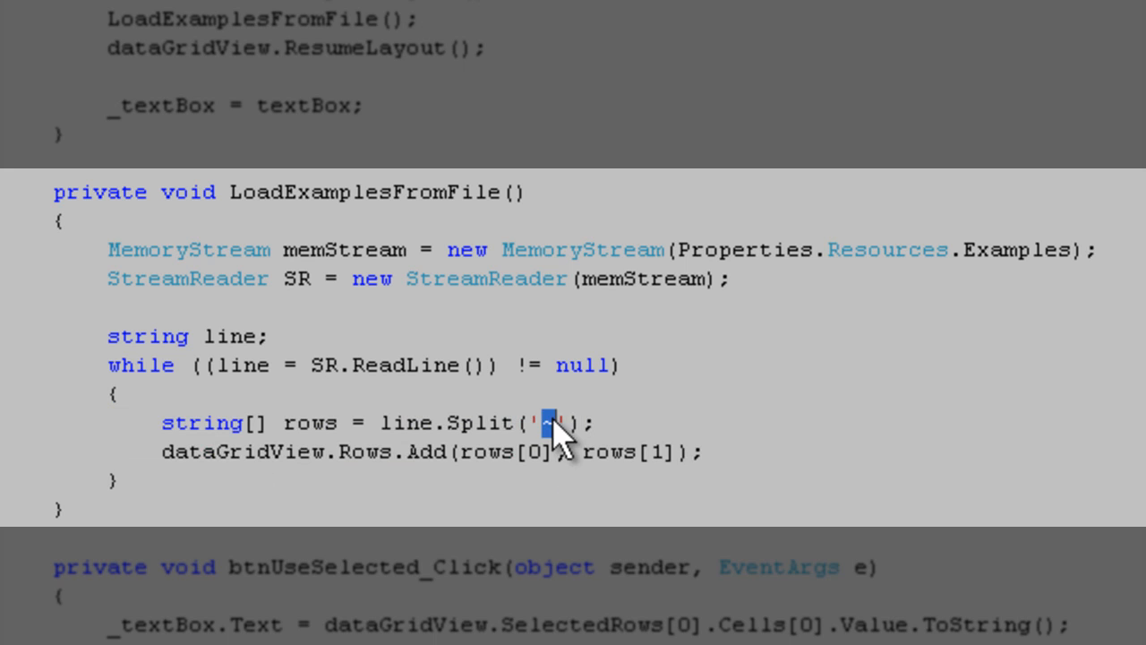
scroll(down, 3)
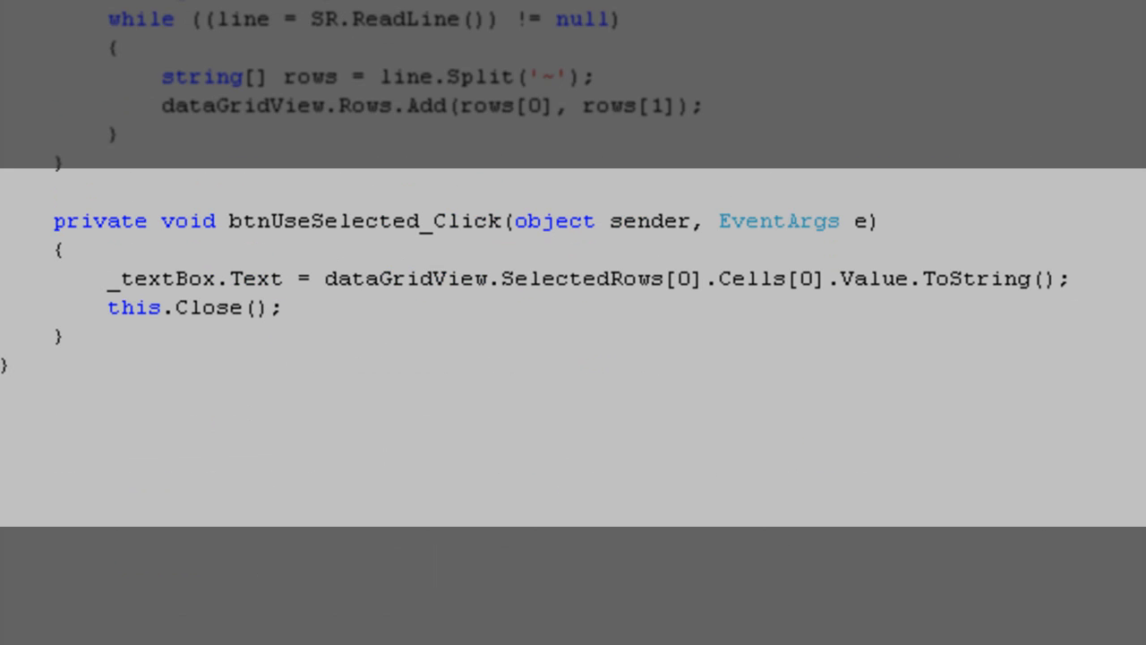